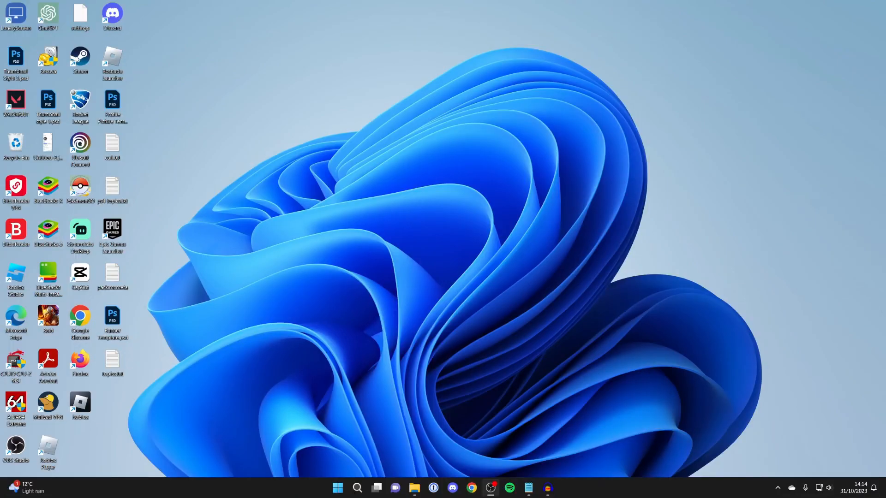
# - Launch File Explorer from the taskbar, opening on This PC
pyautogui.click(415, 488)
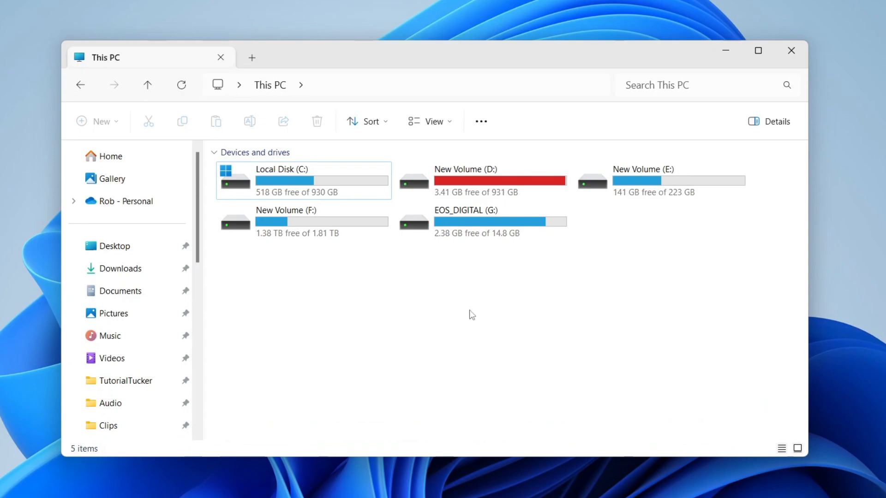
pyautogui.moveTo(718, 126)
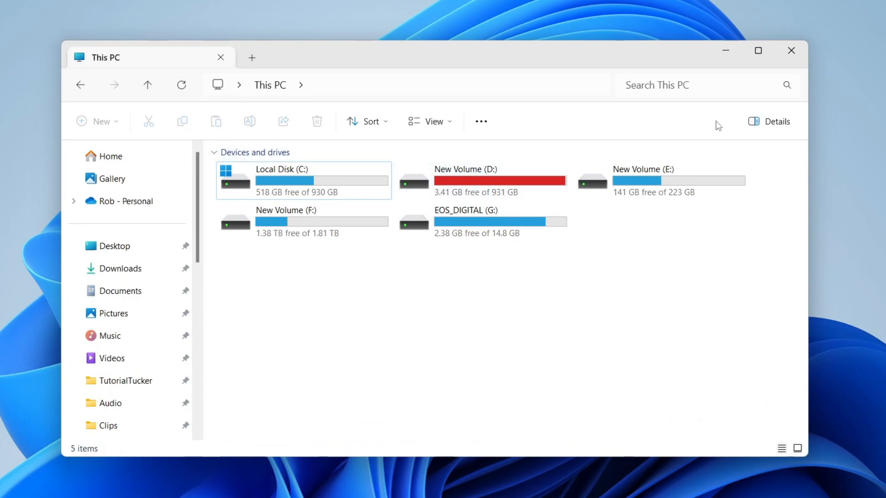
pyautogui.moveTo(536, 121)
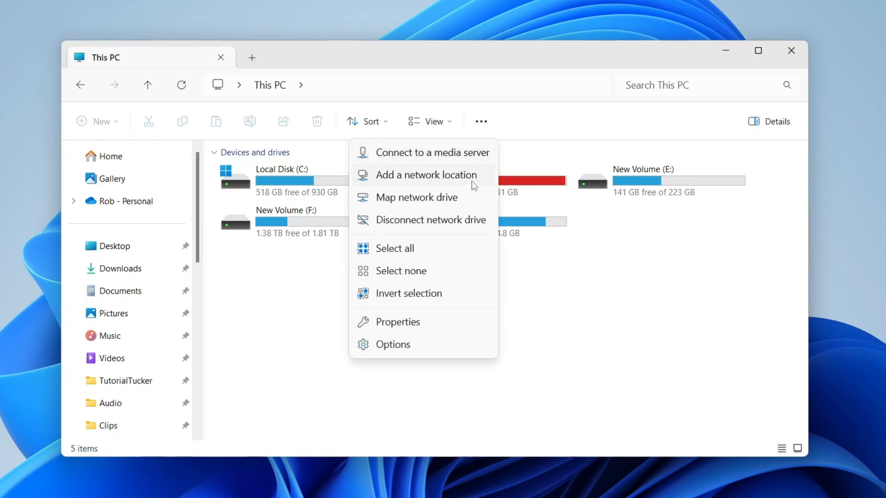
pyautogui.moveTo(433, 372)
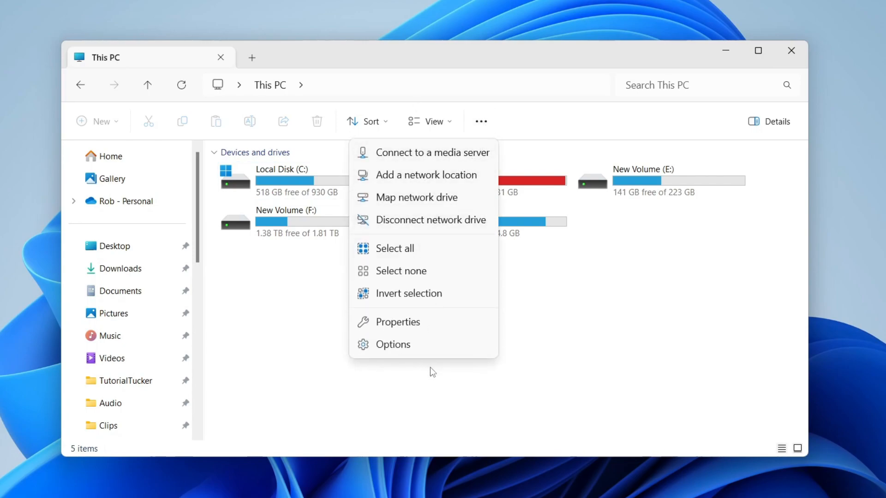
# - Open Folder Options from the '...' menu and show its View tab
pyautogui.click(392, 344)
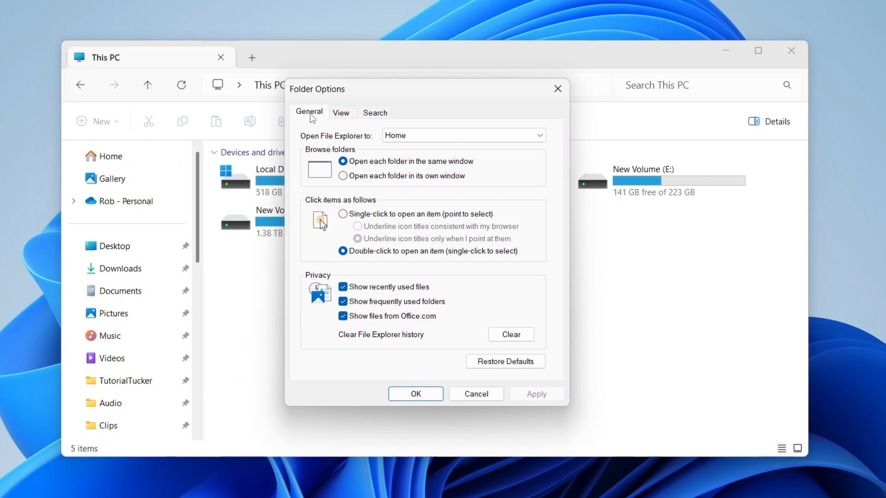
pyautogui.click(340, 112)
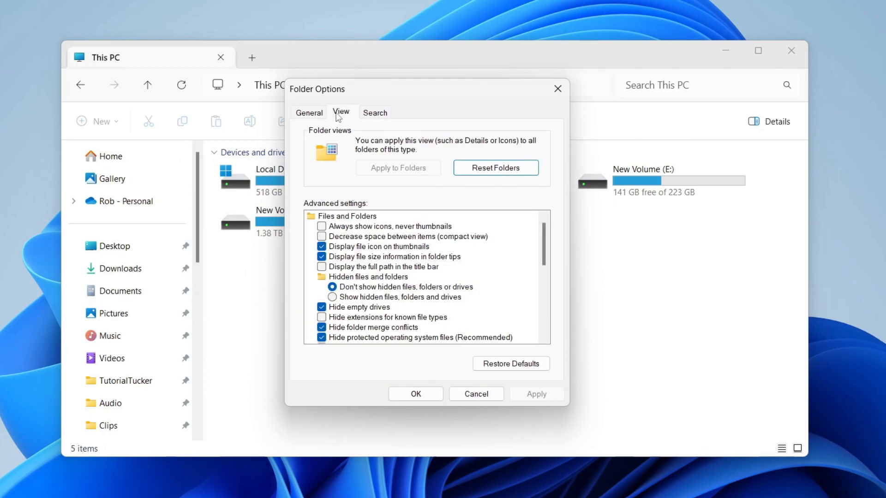
pyautogui.moveTo(391, 155)
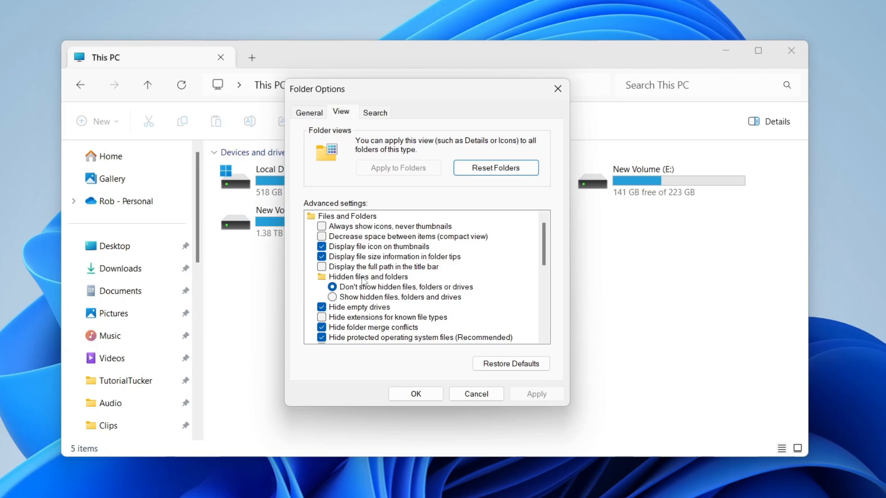
pyautogui.moveTo(364, 296)
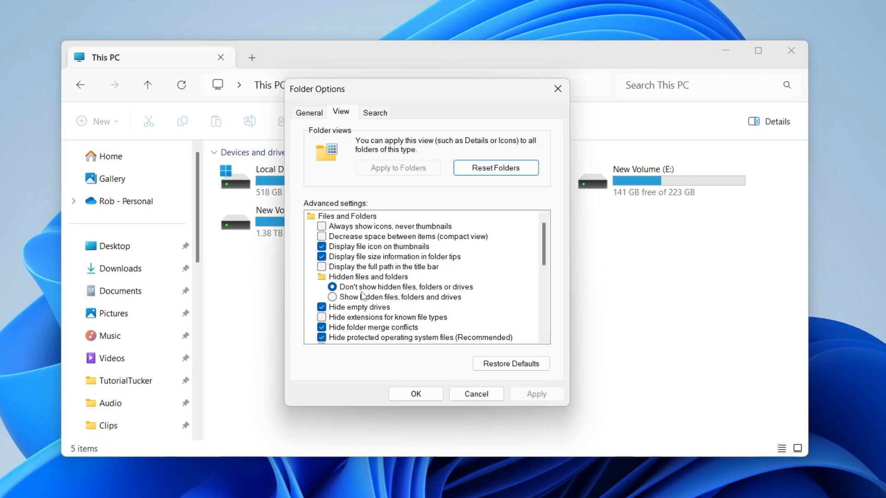
pyautogui.moveTo(483, 298)
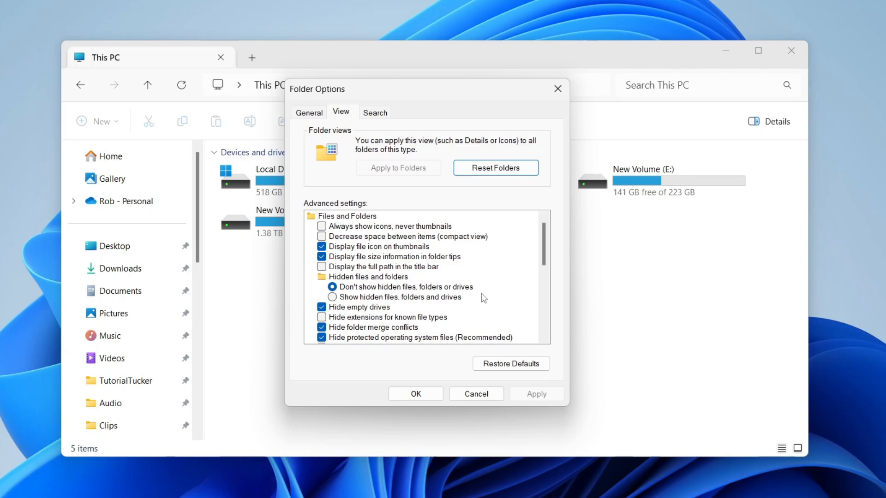
pyautogui.moveTo(400, 307)
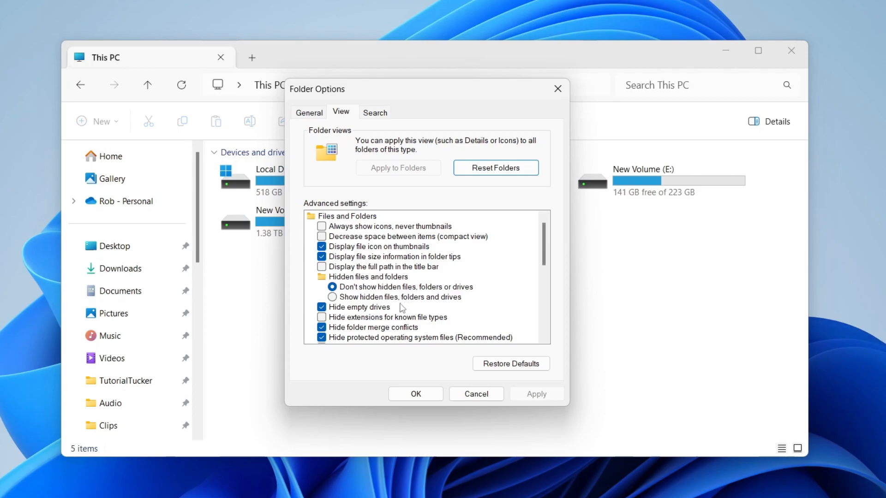
pyautogui.moveTo(423, 304)
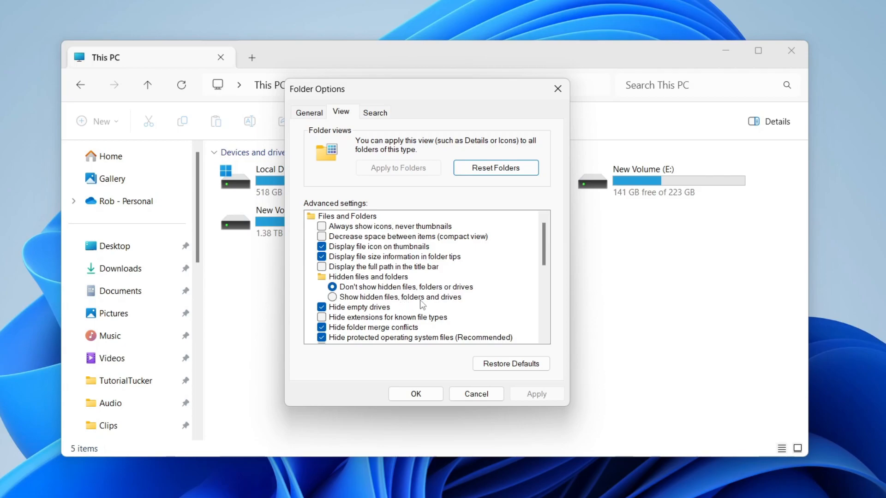
# - Select 'Show hidden files, folders and drives', apply it, and confirm with OK
pyautogui.click(333, 297)
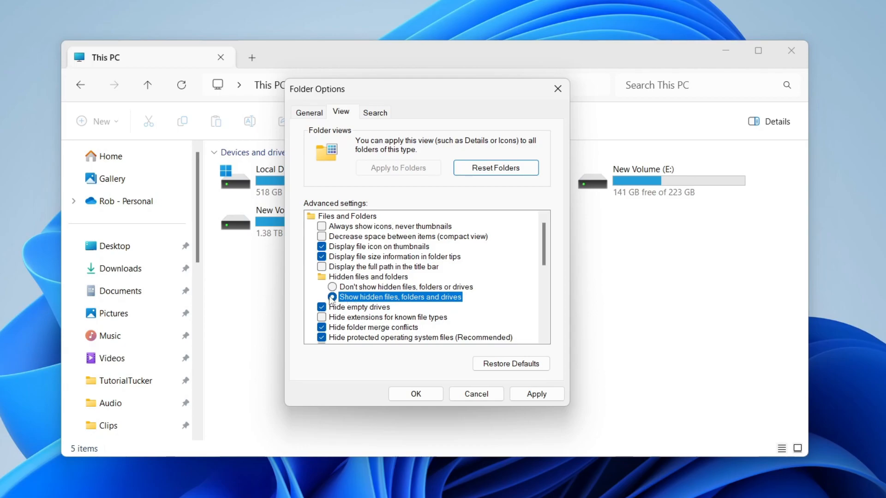
pyautogui.click(535, 394)
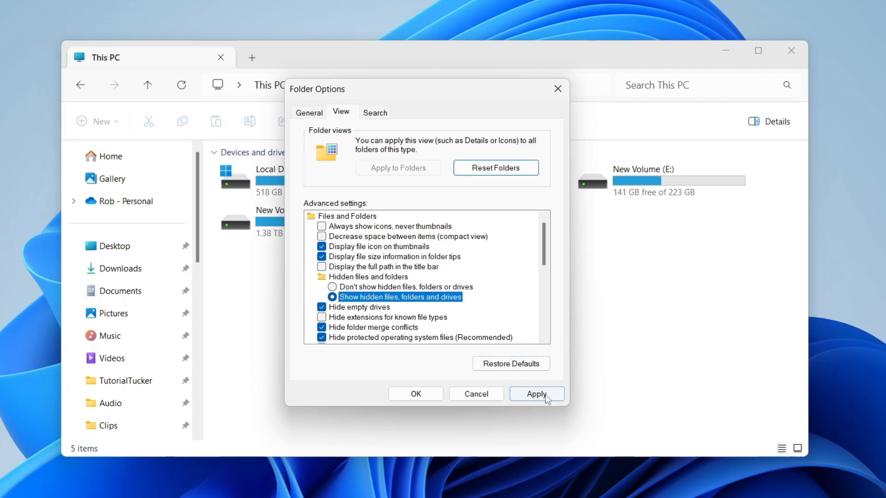
pyautogui.click(536, 393)
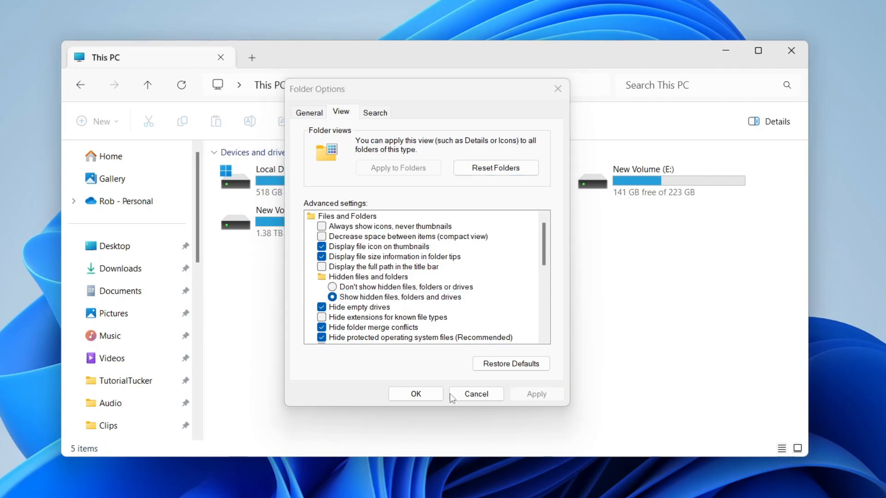
pyautogui.moveTo(448, 396)
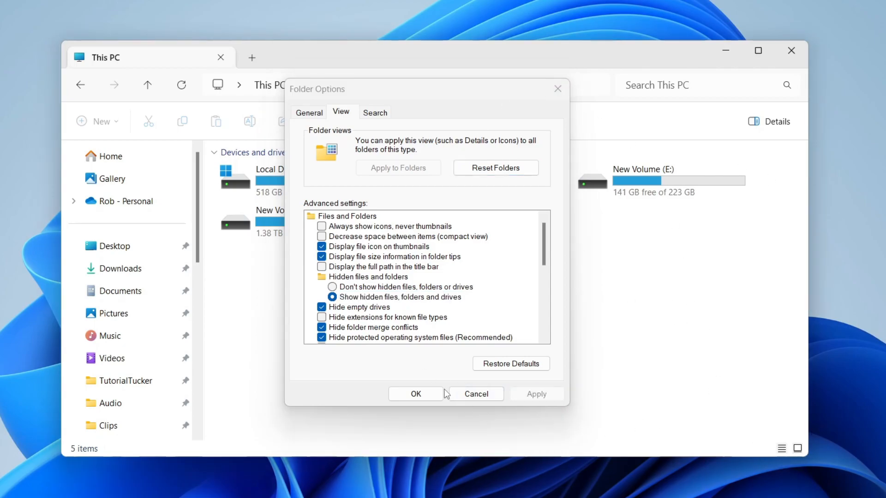
pyautogui.click(415, 394)
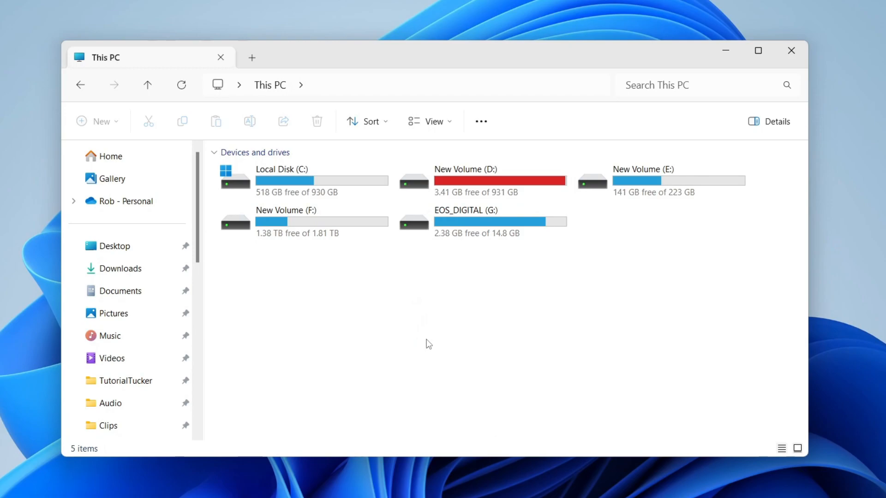